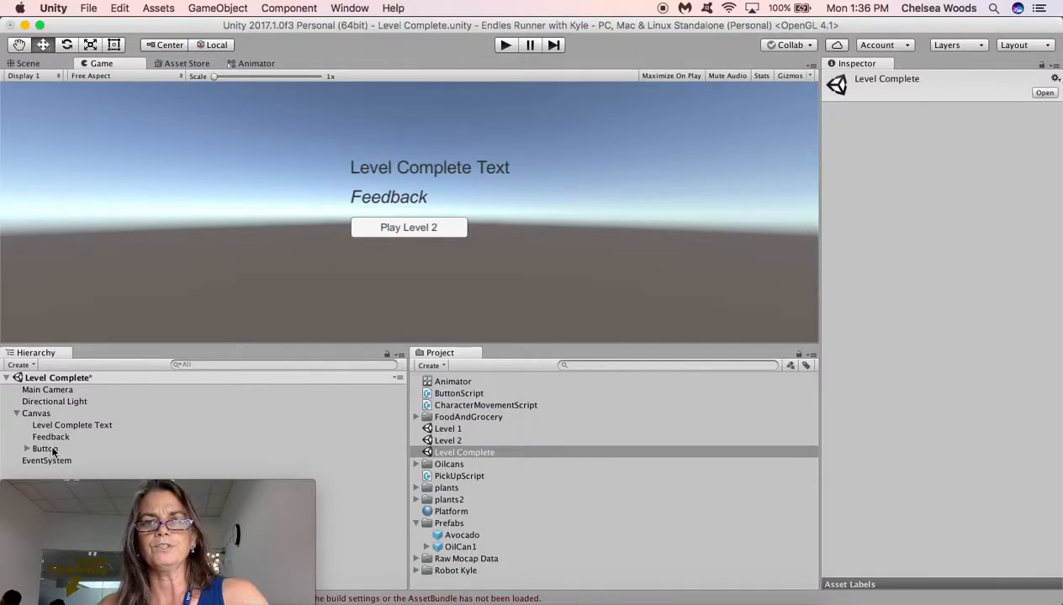
# Review the button's settings, its script code, the Canvas components and the pickup script.
pyautogui.click(44, 448)
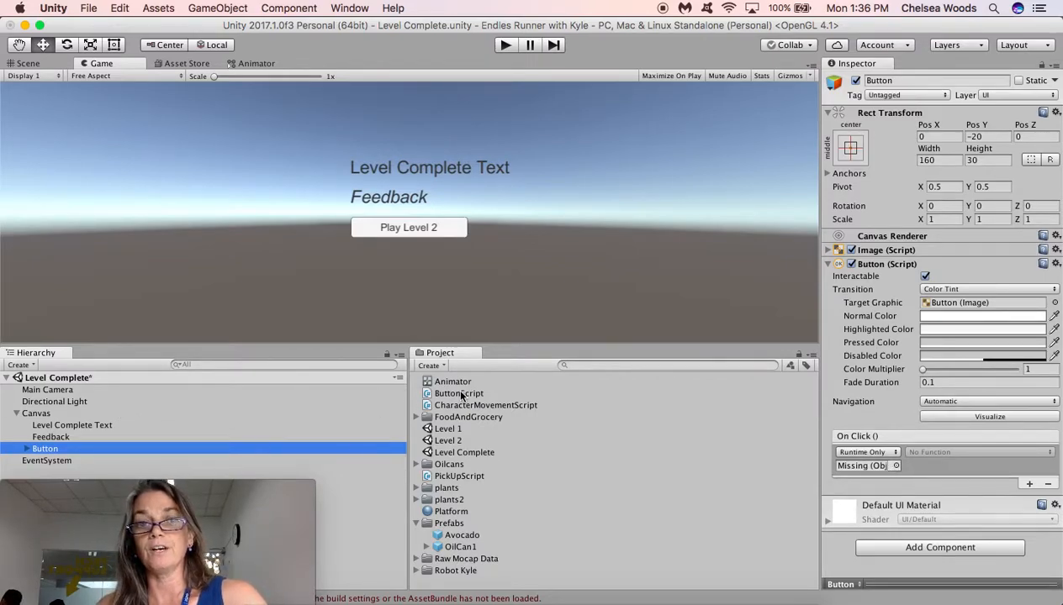
pyautogui.click(459, 394)
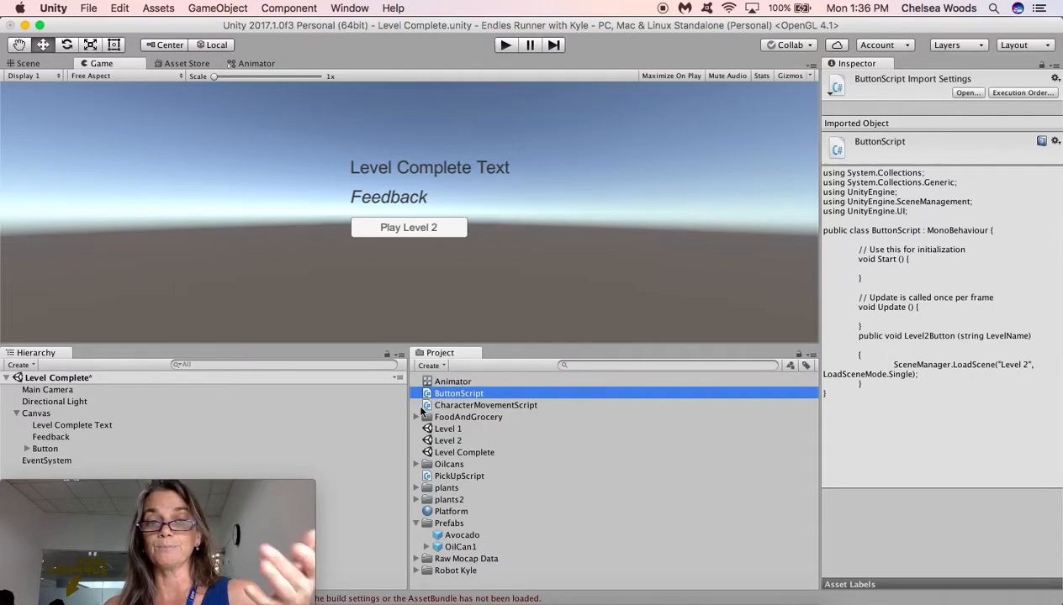
pyautogui.click(37, 413)
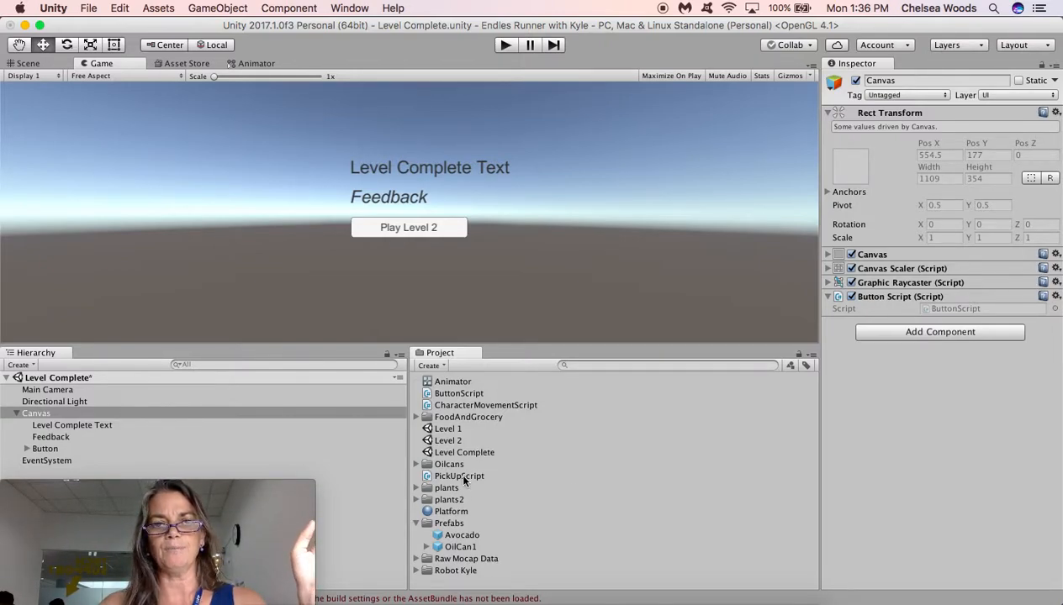
pyautogui.doubleClick(459, 476)
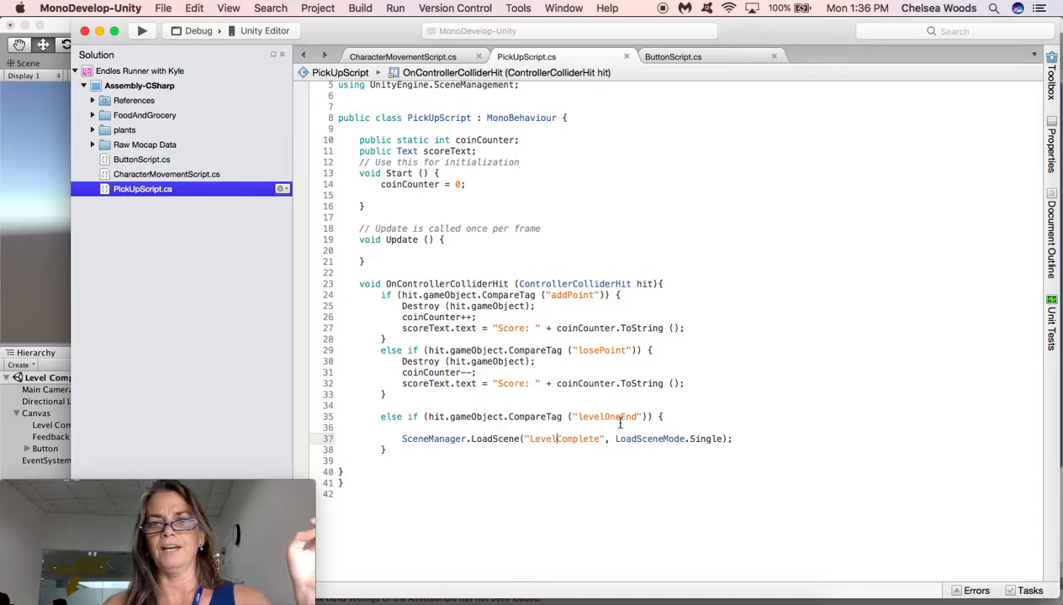
pyautogui.moveTo(640, 431)
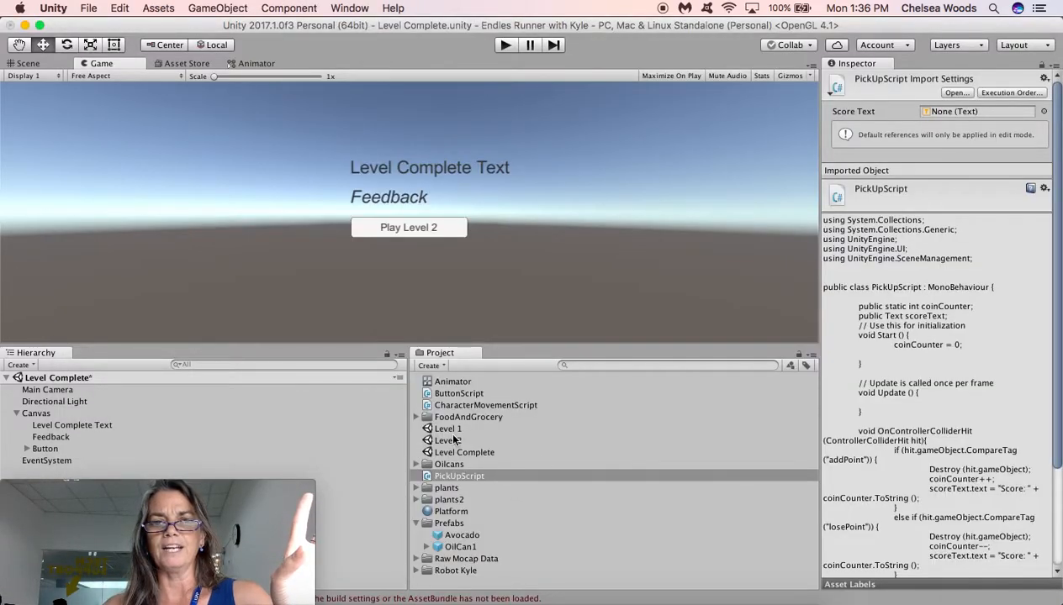
# Rename the Level Complete scene asset to LevelComplete, dropping the space.
pyautogui.click(464, 452)
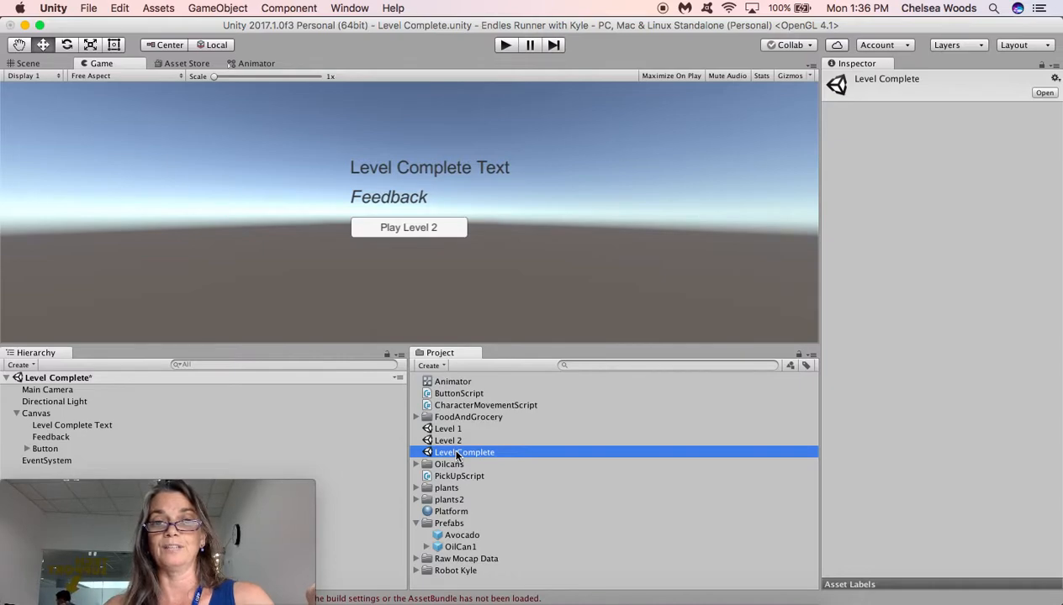
pyautogui.doubleClick(465, 450)
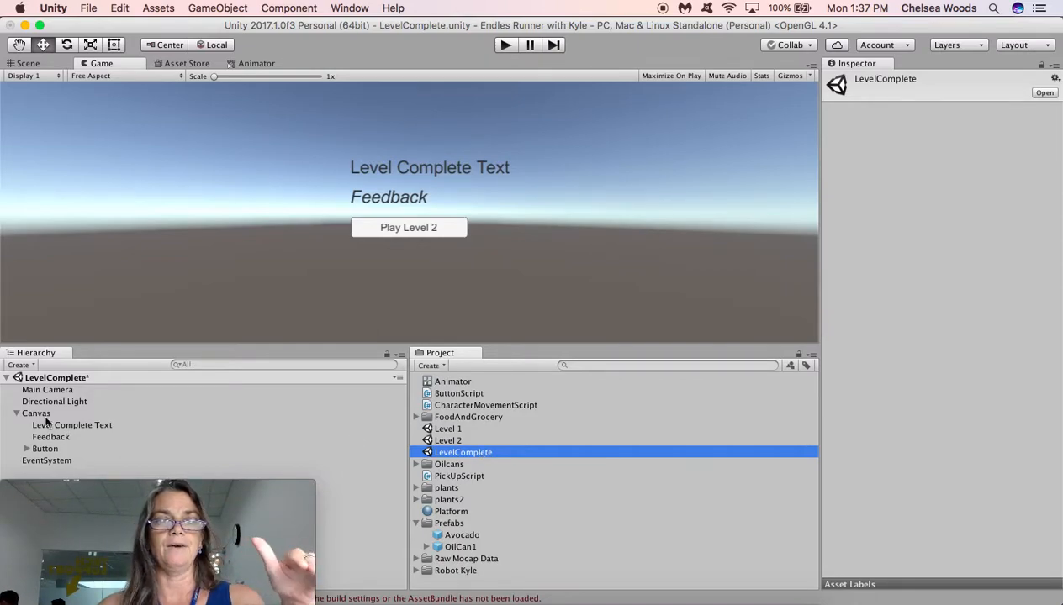
# Set the Canvas as the target object of the Play Level 2 button's On Click event.
pyautogui.click(37, 414)
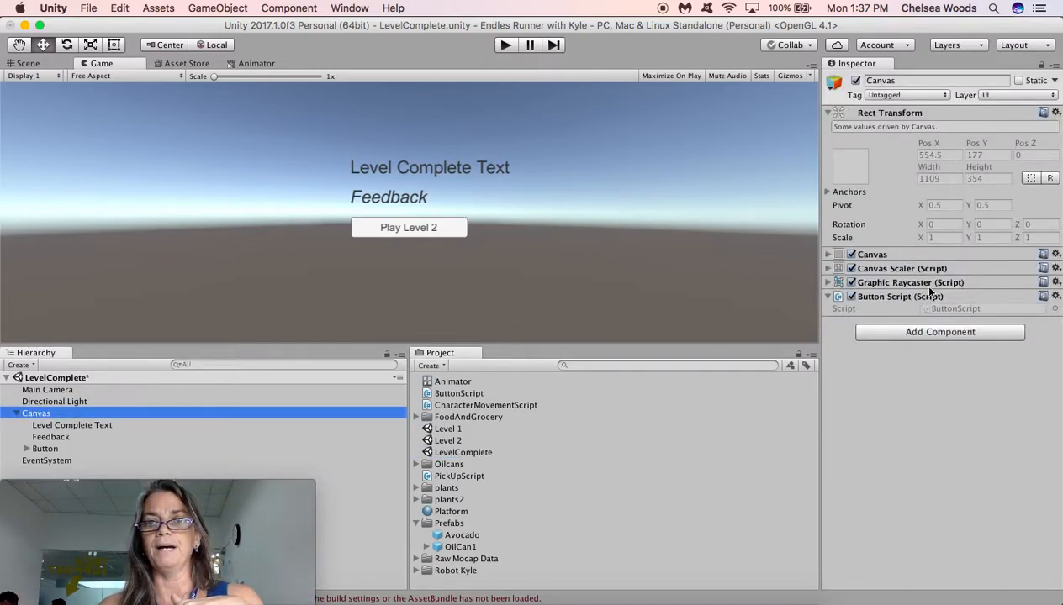
pyautogui.moveTo(881, 314)
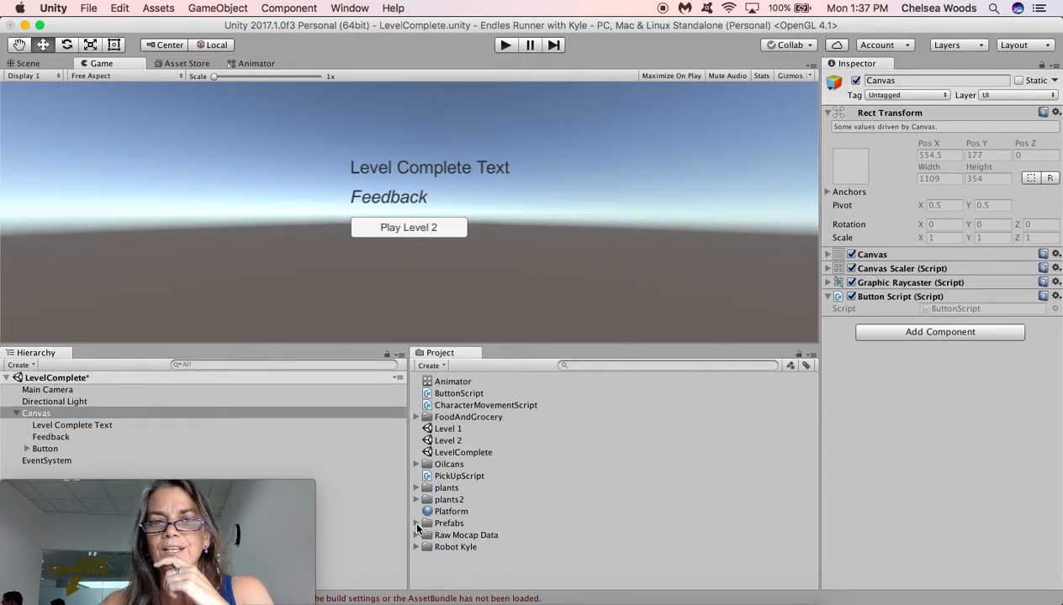
pyautogui.moveTo(447, 464)
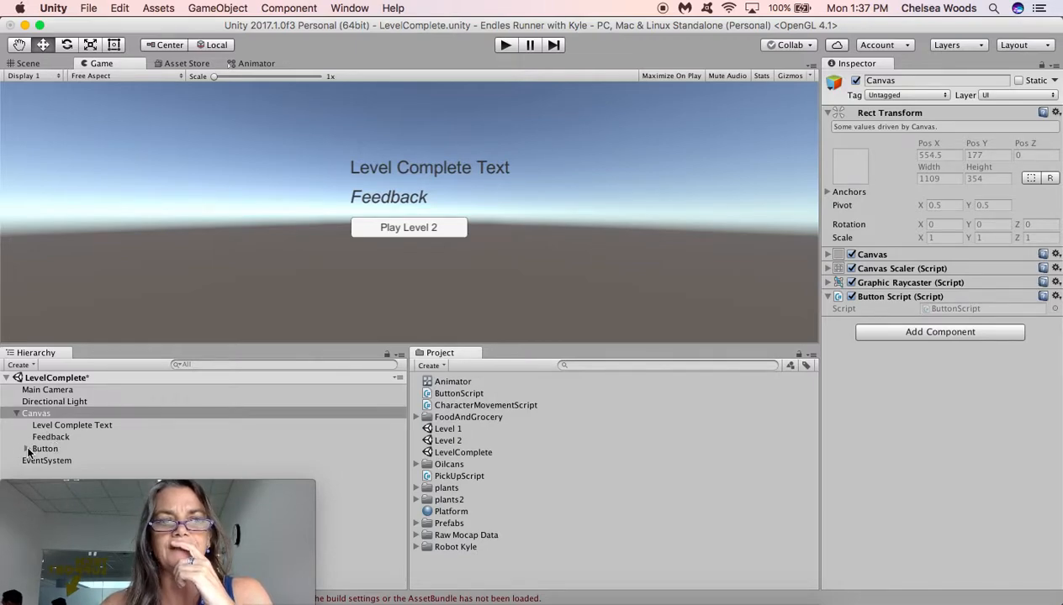
pyautogui.click(44, 447)
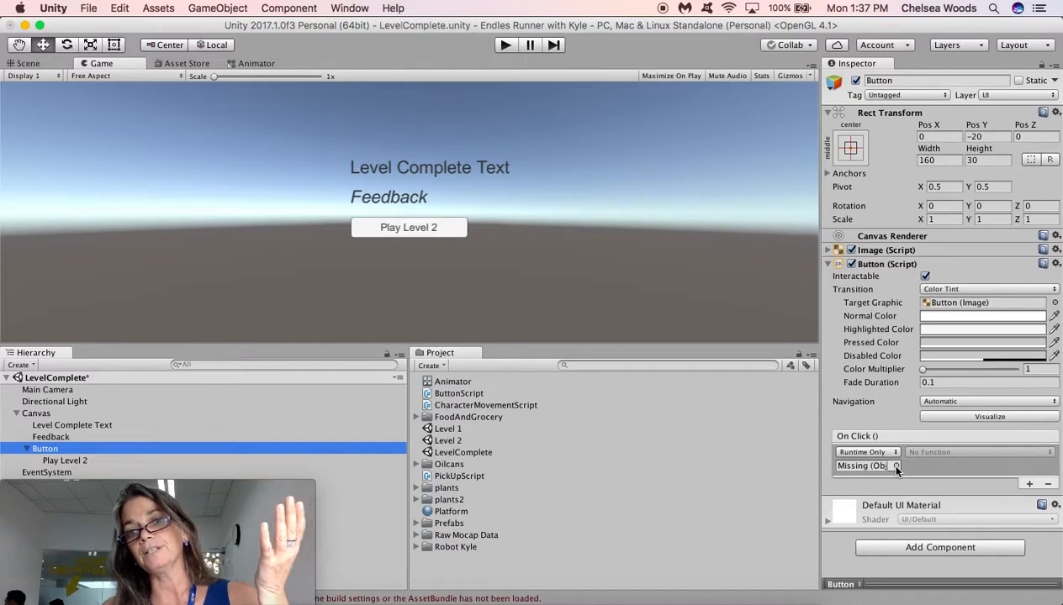
pyautogui.click(895, 466)
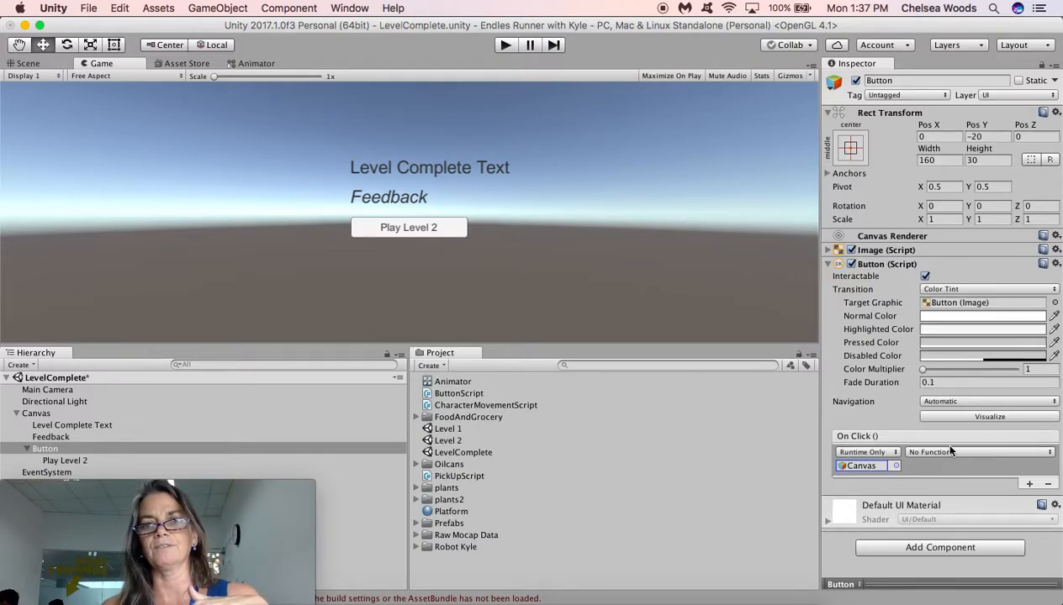
# Choose ButtonScript > Level2Button as the click function and review the button script's code.
pyautogui.click(979, 451)
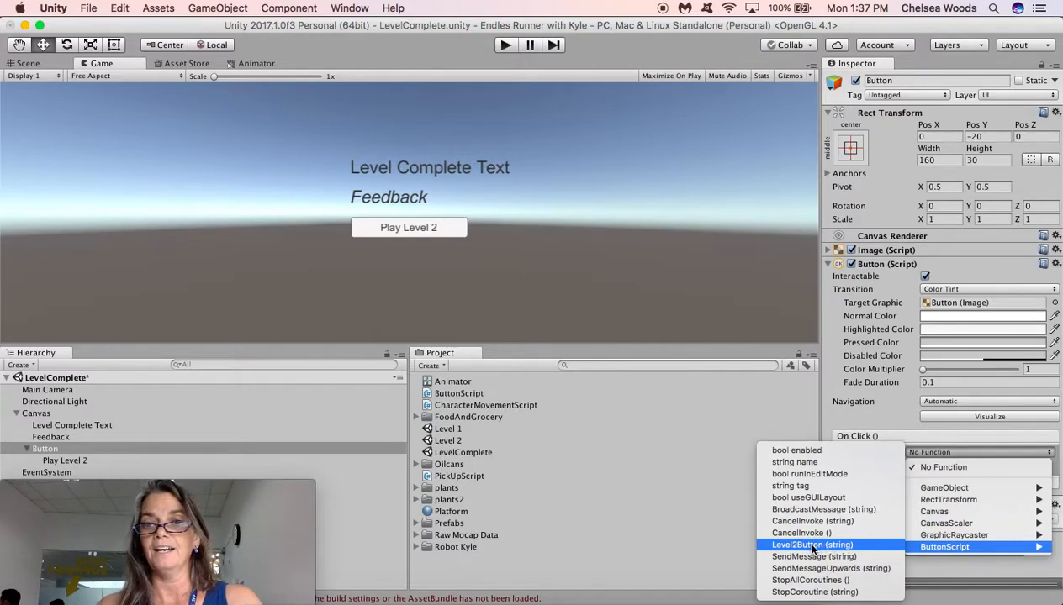
pyautogui.click(814, 545)
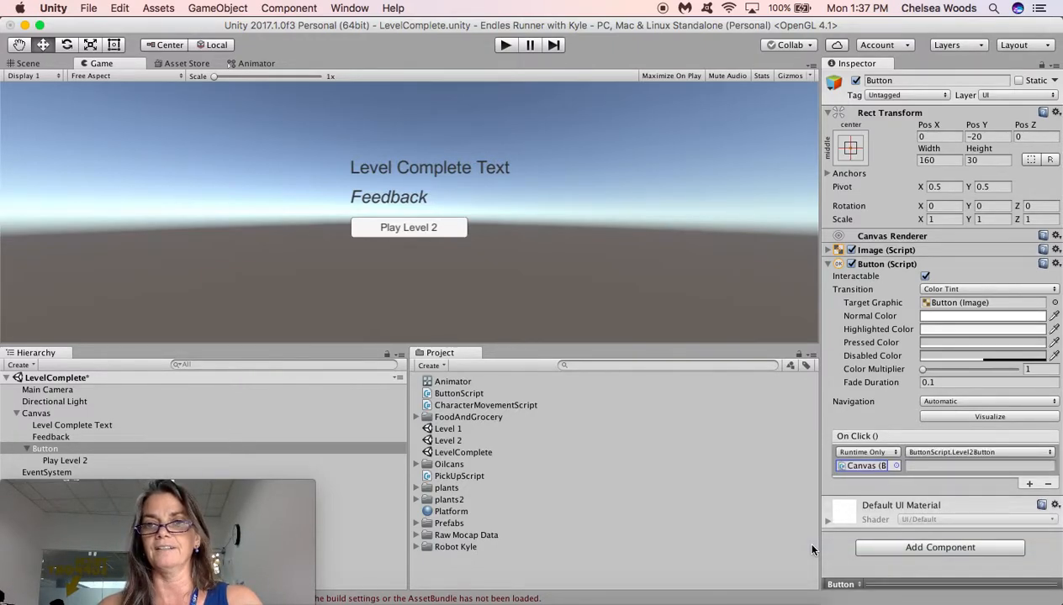
pyautogui.moveTo(682, 411)
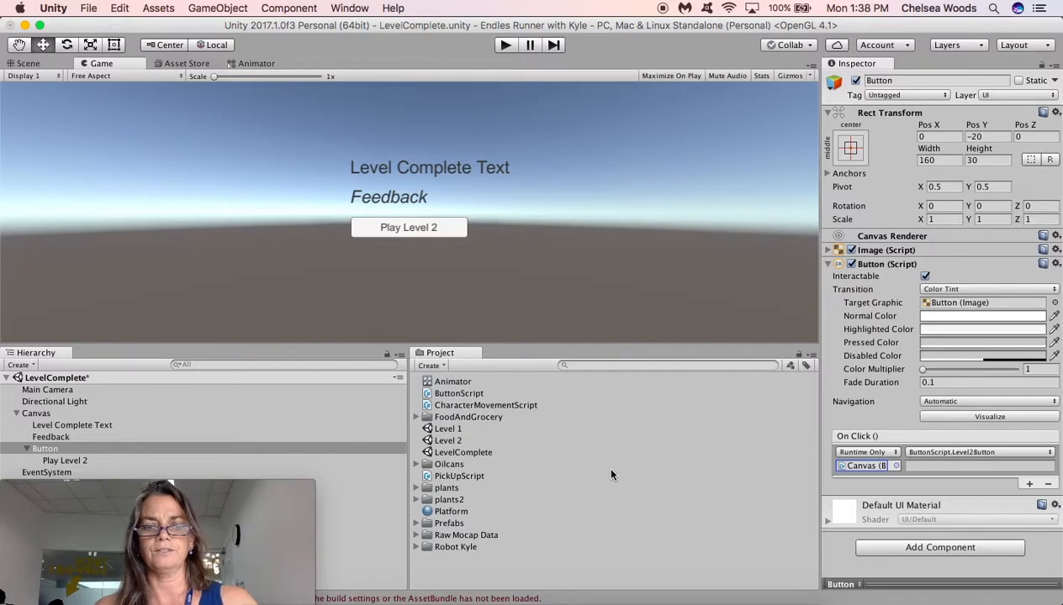
pyautogui.moveTo(479, 485)
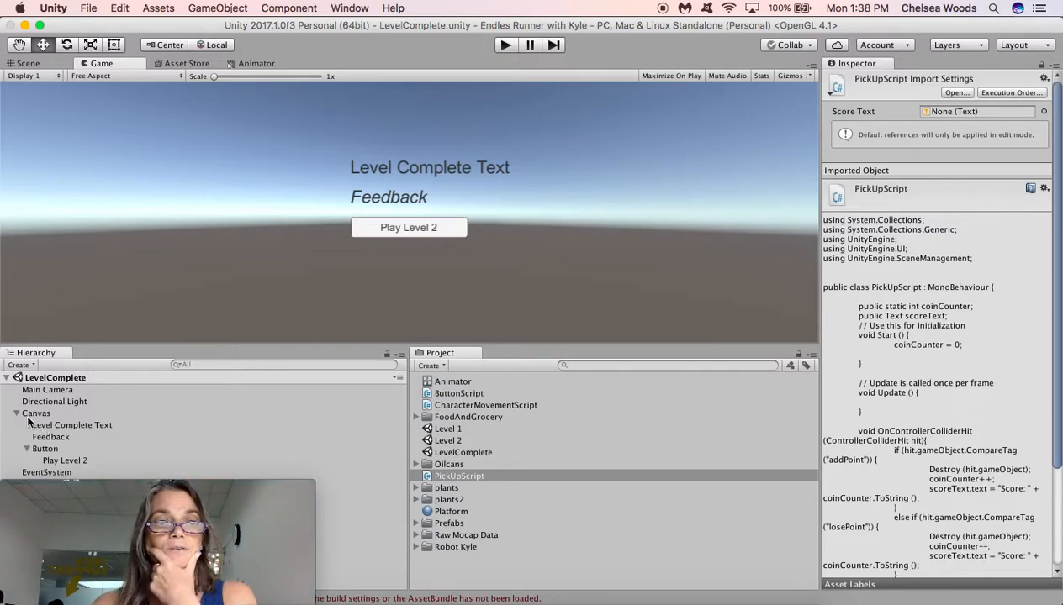
pyautogui.moveTo(472, 225)
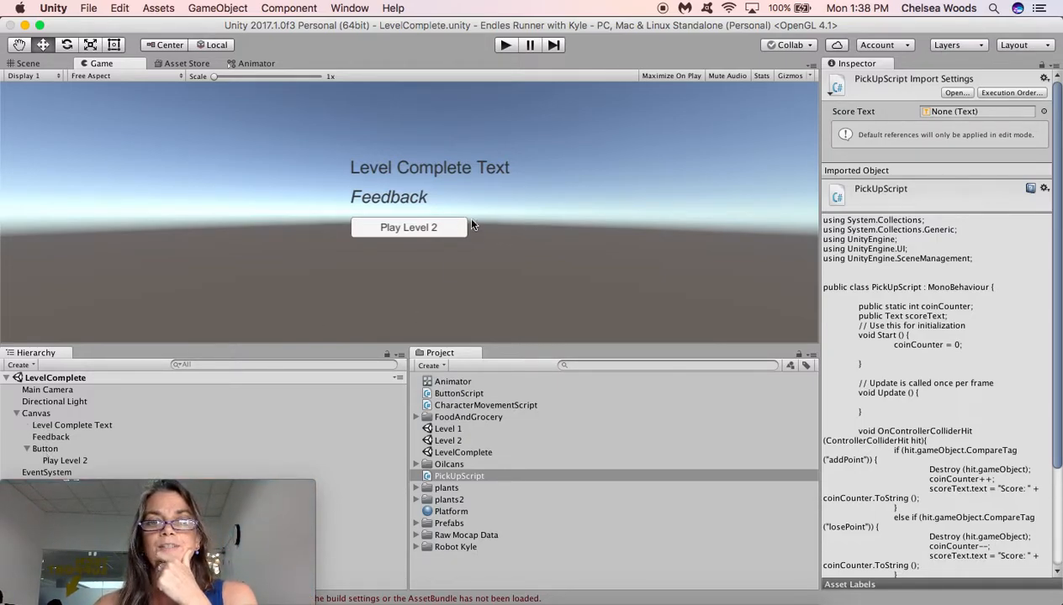
pyautogui.click(458, 393)
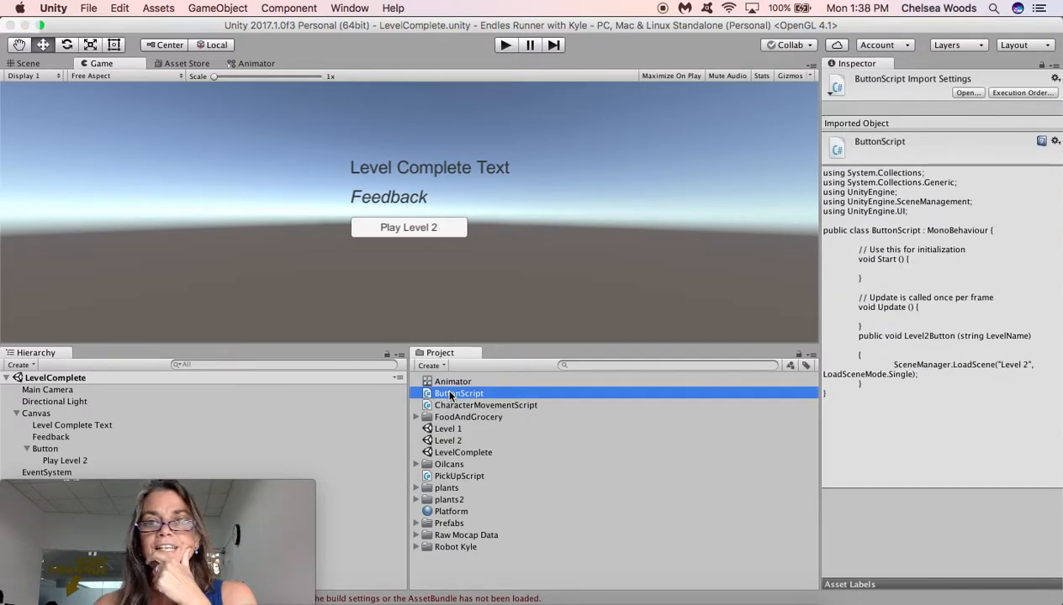
pyautogui.doubleClick(454, 393)
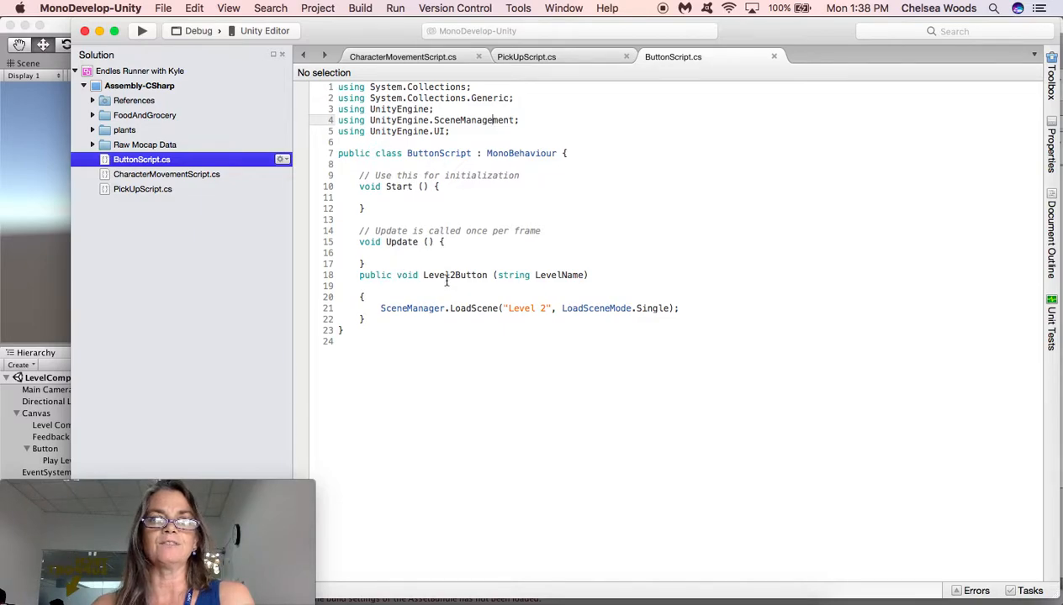
pyautogui.moveTo(452, 310)
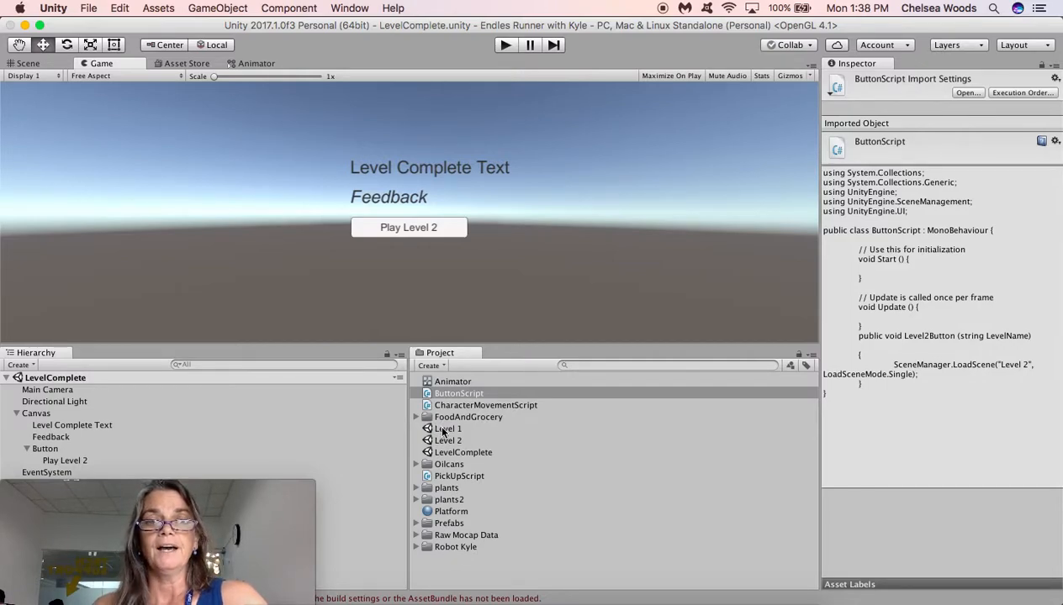
# Bring up Build Settings so Level 1, Level 2 and LevelComplete are all listed for the build.
pyautogui.click(448, 429)
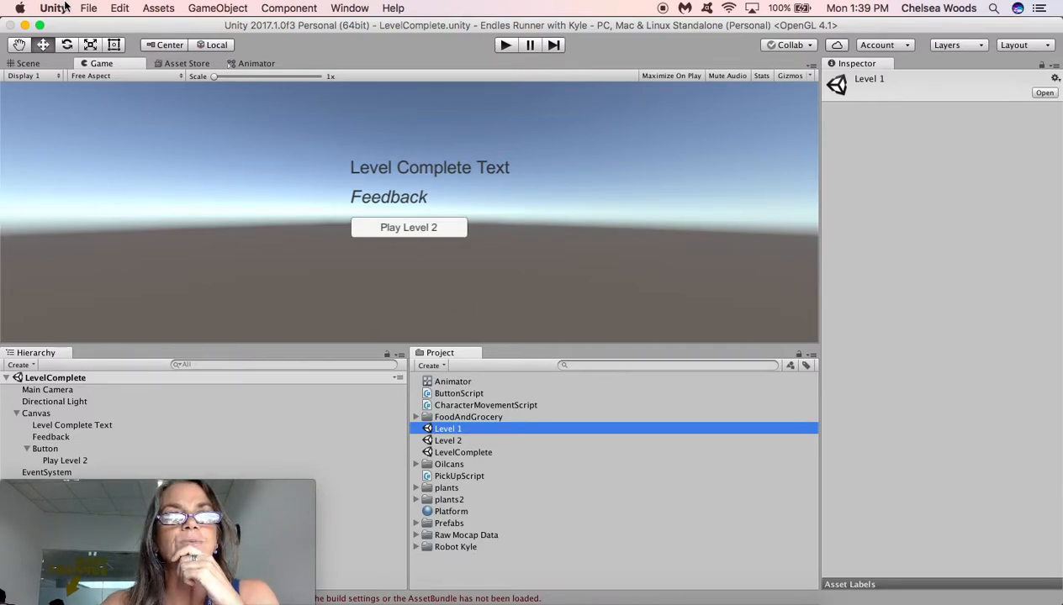
pyautogui.click(87, 7)
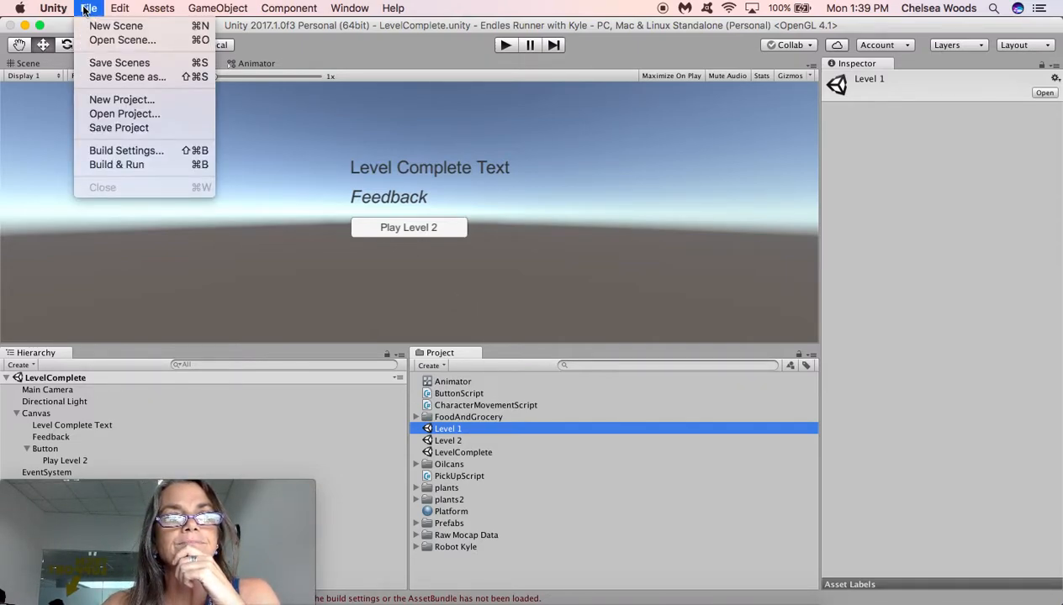
pyautogui.moveTo(127, 151)
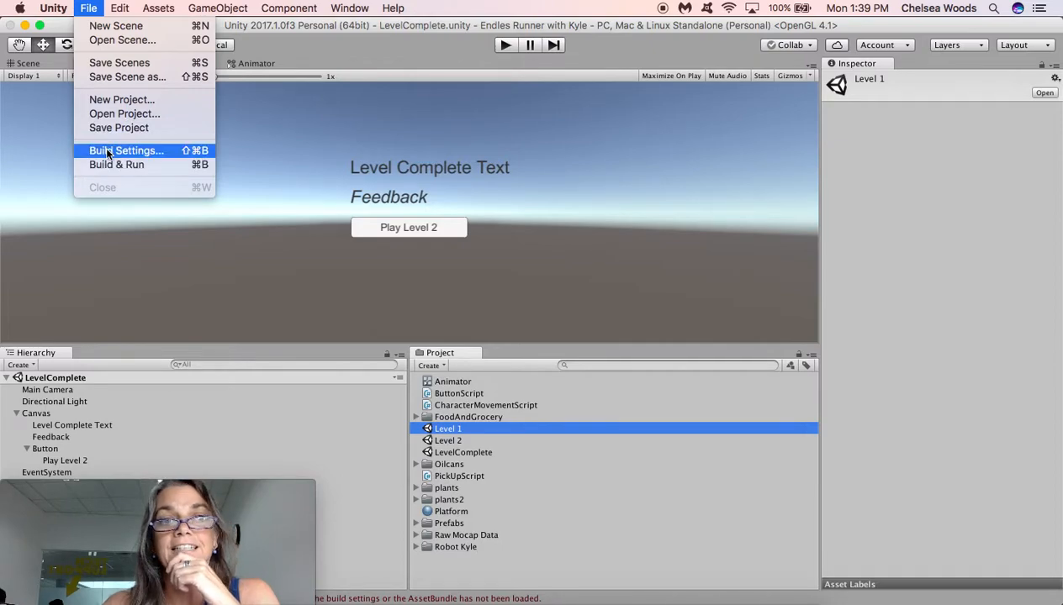
pyautogui.click(125, 151)
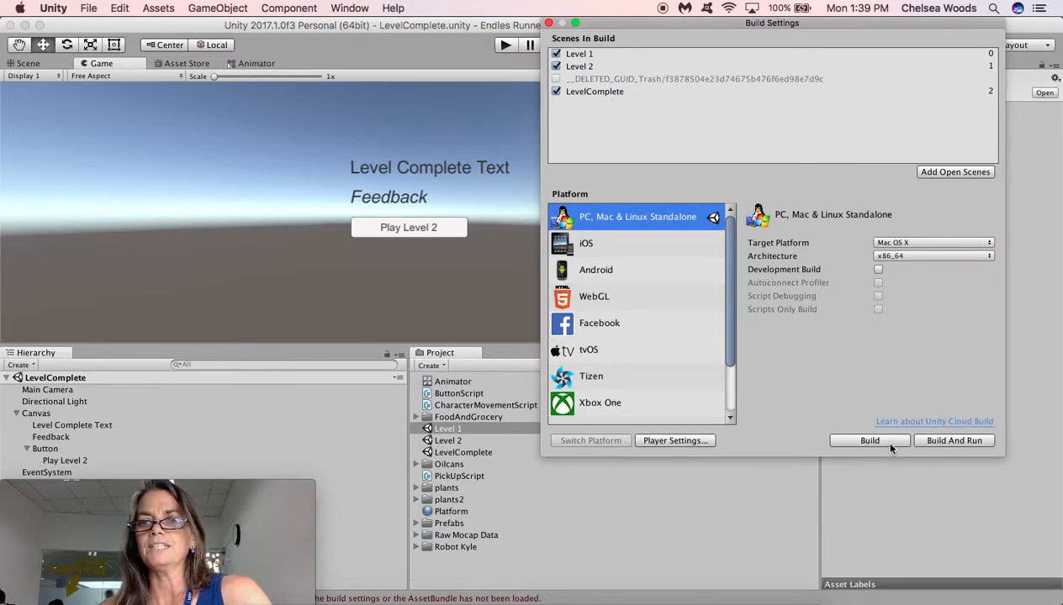
# Build the game as Endless Runner Build in the Endless Runner with Kyle folder, replacing the earlier build.
pyautogui.click(869, 441)
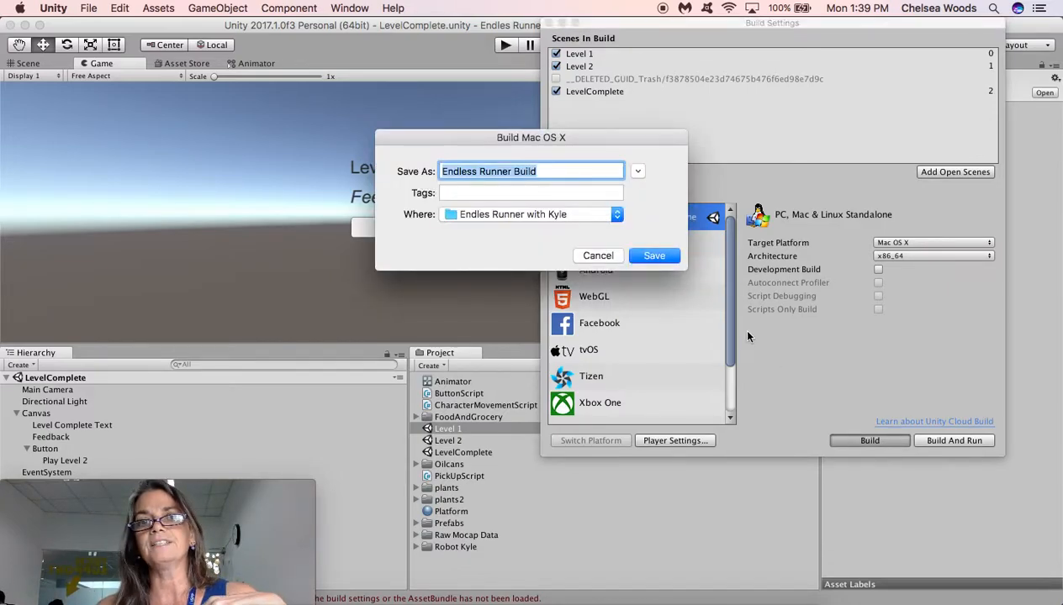
pyautogui.moveTo(622, 256)
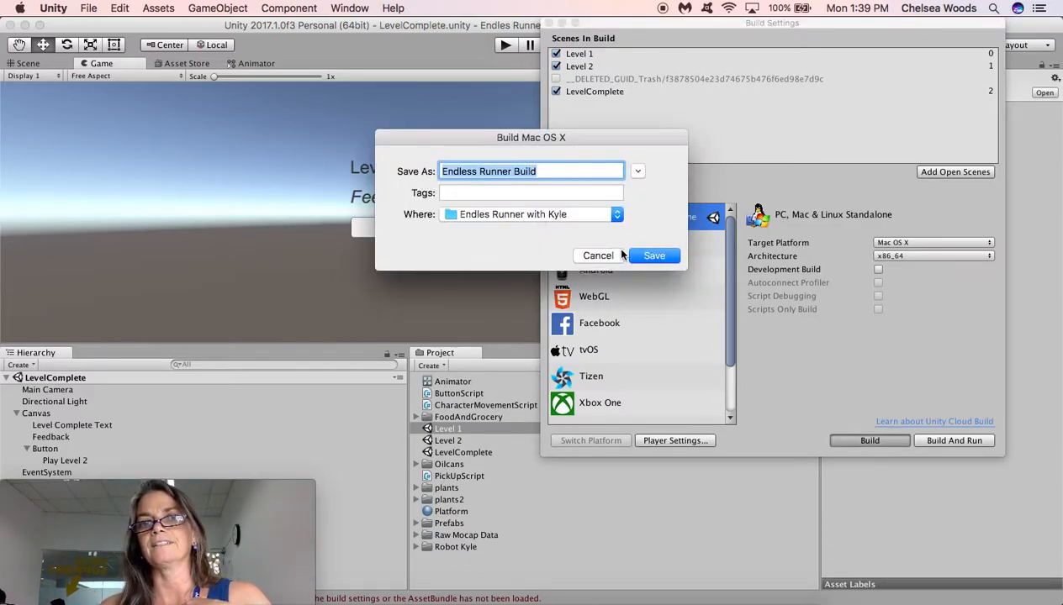
pyautogui.click(655, 256)
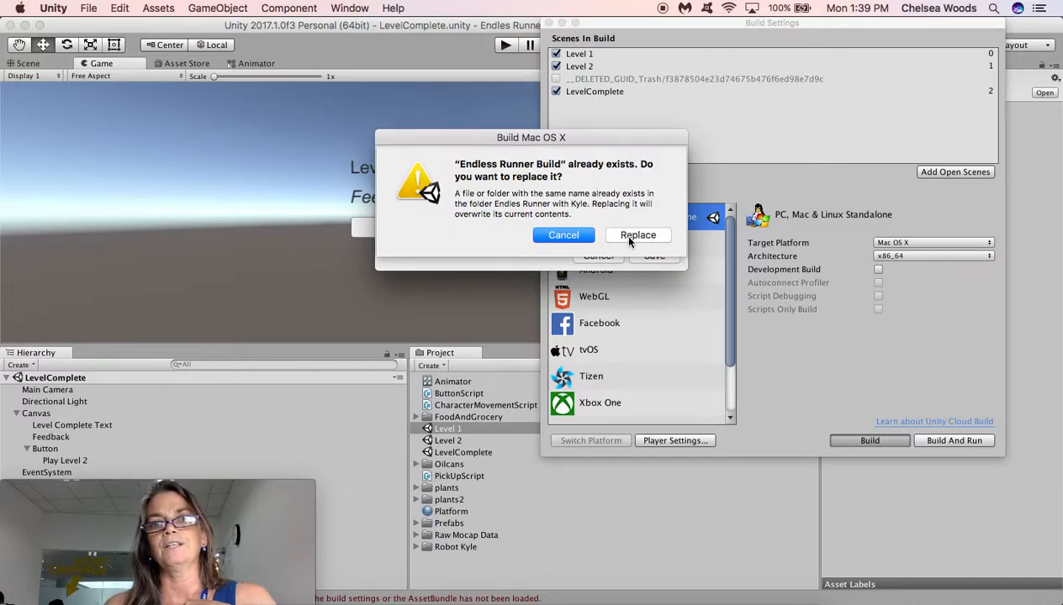
pyautogui.click(639, 235)
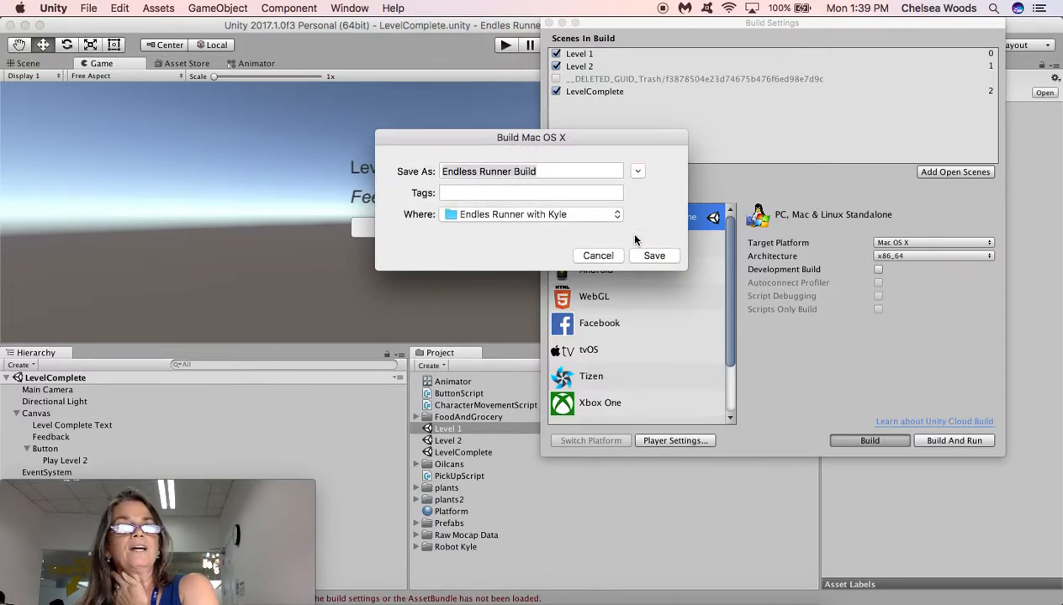
pyautogui.click(654, 255)
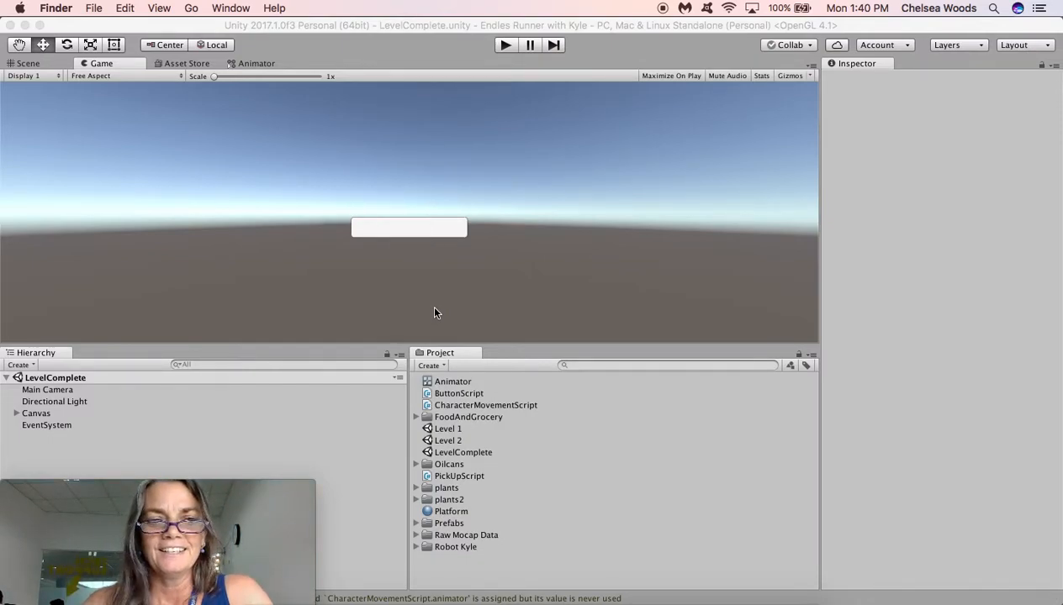
pyautogui.moveTo(630, 430)
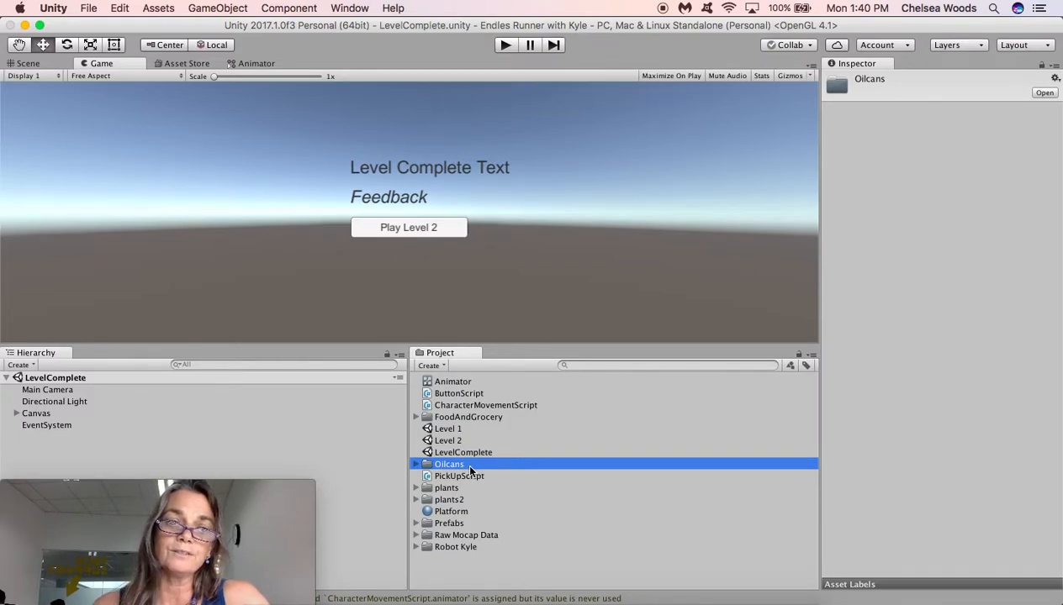
# Play through Level 1 until the LevelComplete screen with its Play Level 2 button appears.
pyautogui.click(447, 429)
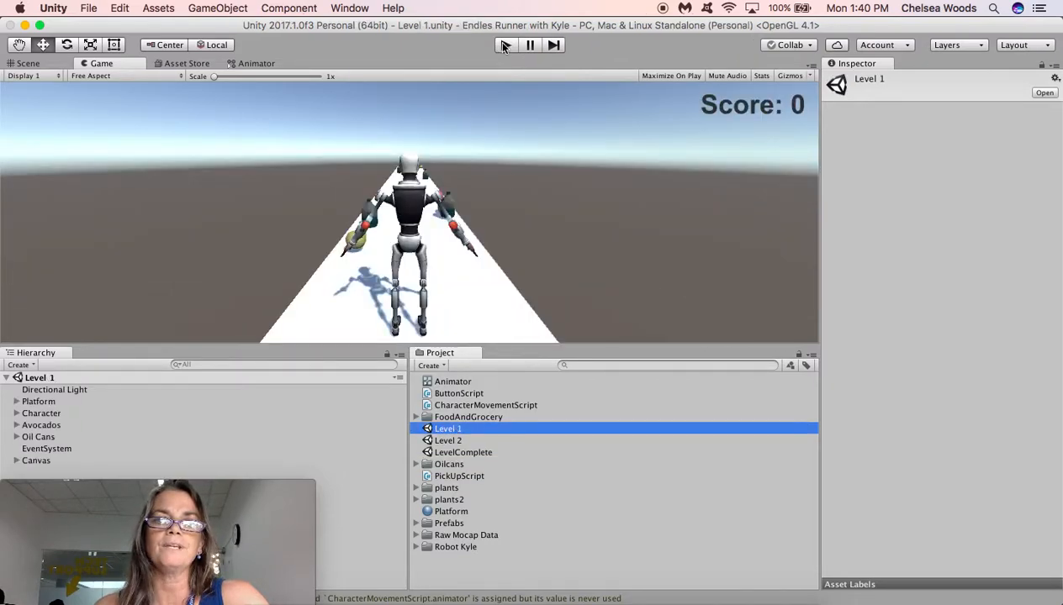
pyautogui.click(501, 45)
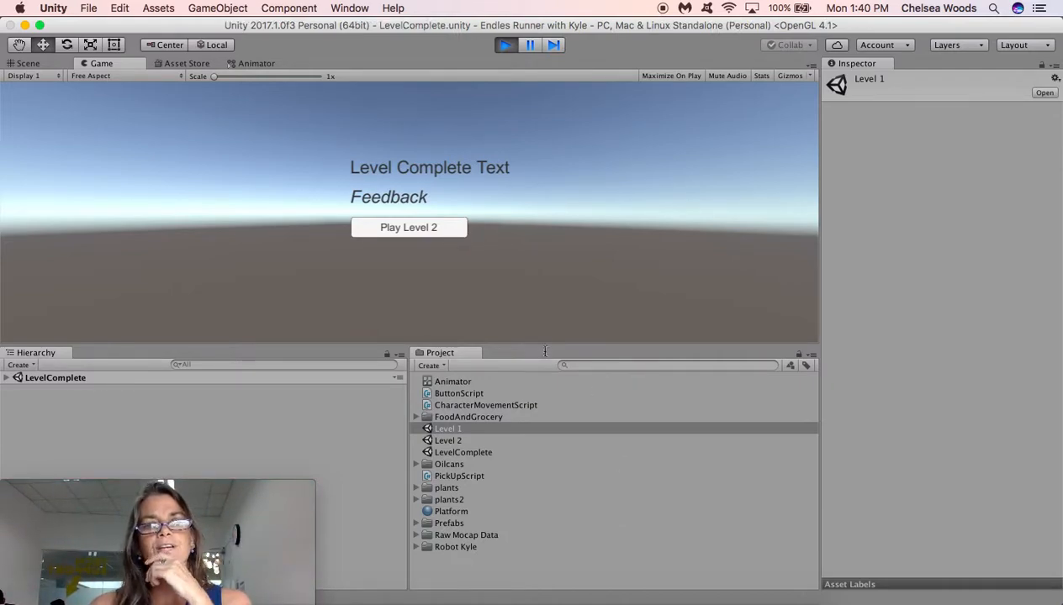
pyautogui.moveTo(372, 400)
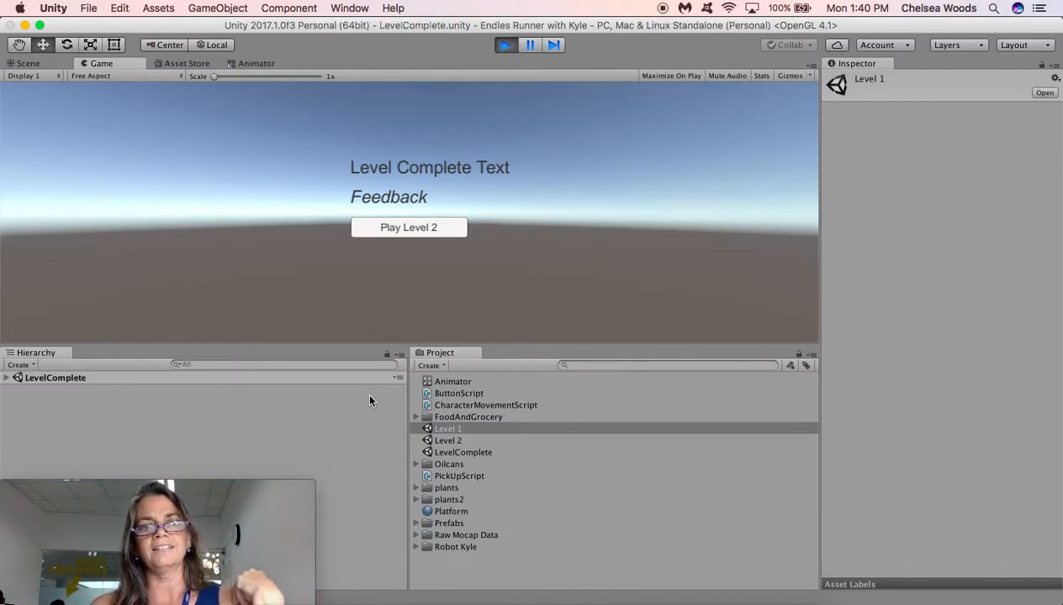
pyautogui.moveTo(463, 394)
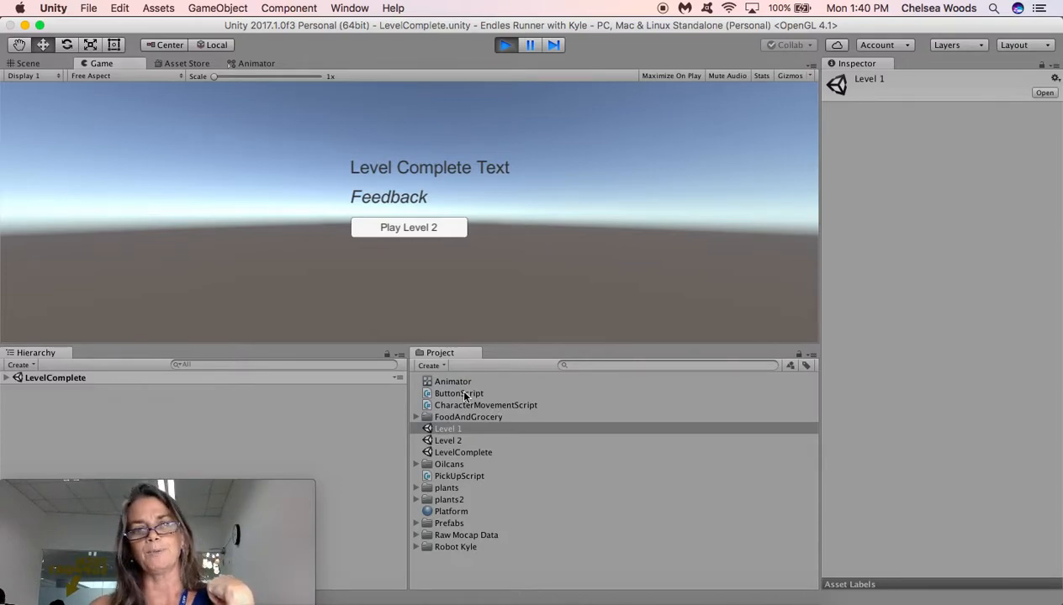
# Review ButtonScript's LoadScene code and select the LevelComplete scene asset.
pyautogui.click(458, 393)
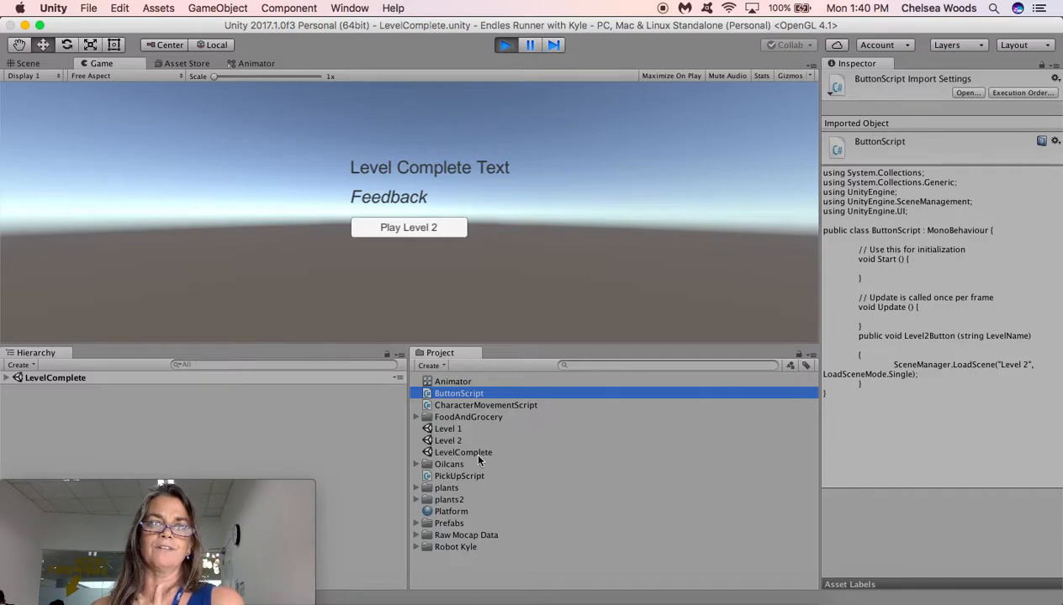
pyautogui.click(464, 453)
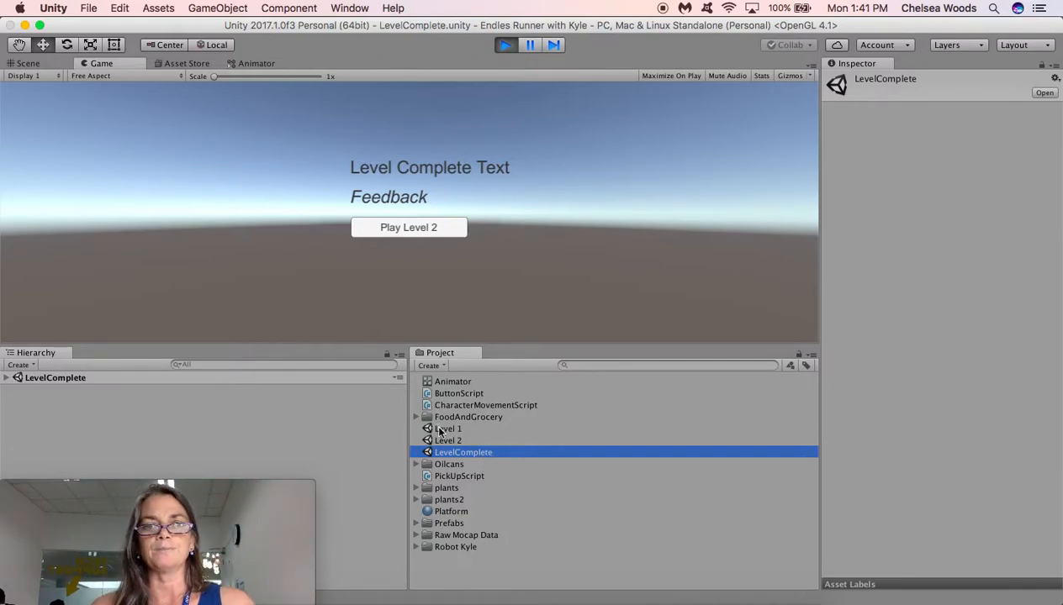
# Play LevelComplete, reach Level 2 via the Play Level 2 button, then stop the test run.
pyautogui.doubleClick(453, 429)
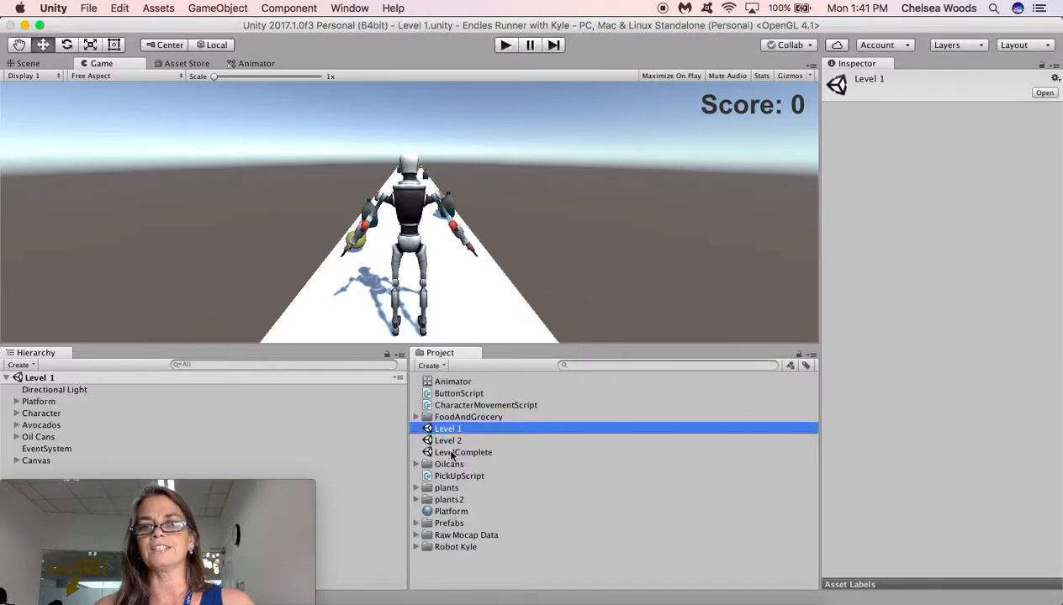
pyautogui.doubleClick(464, 452)
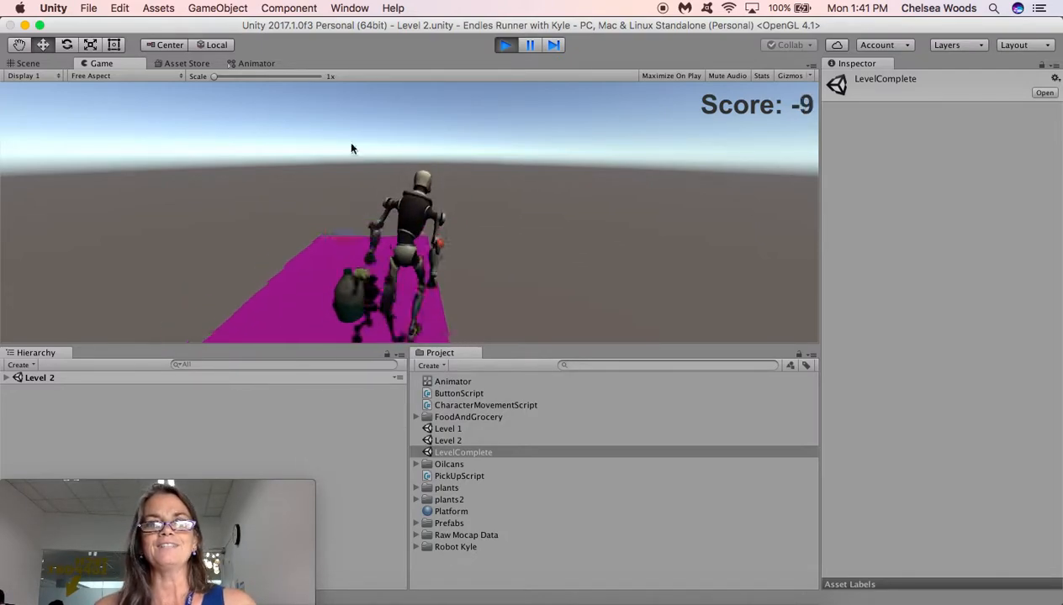
pyautogui.click(504, 45)
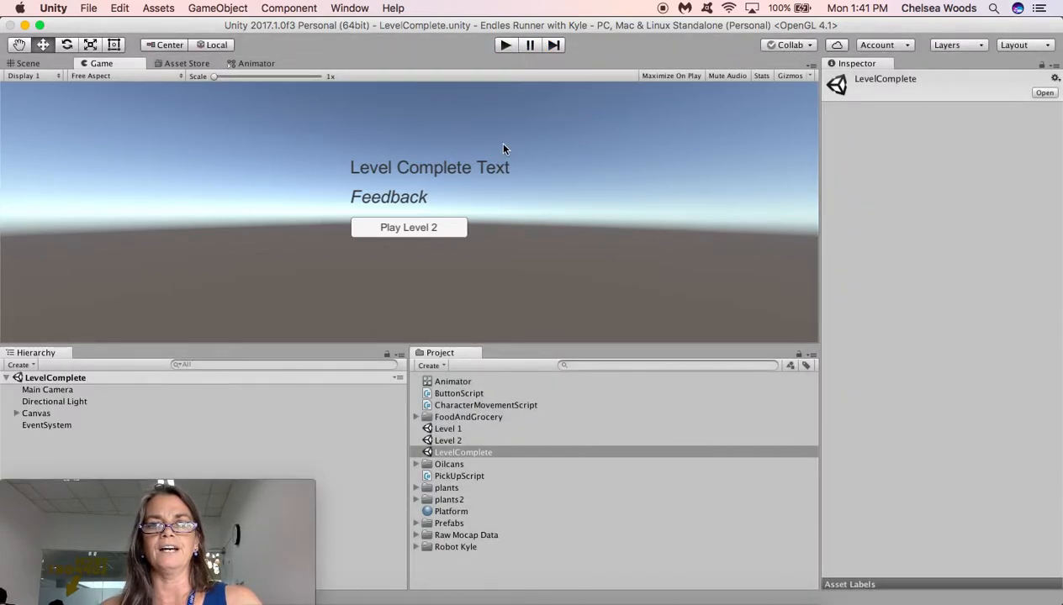
pyautogui.moveTo(438, 263)
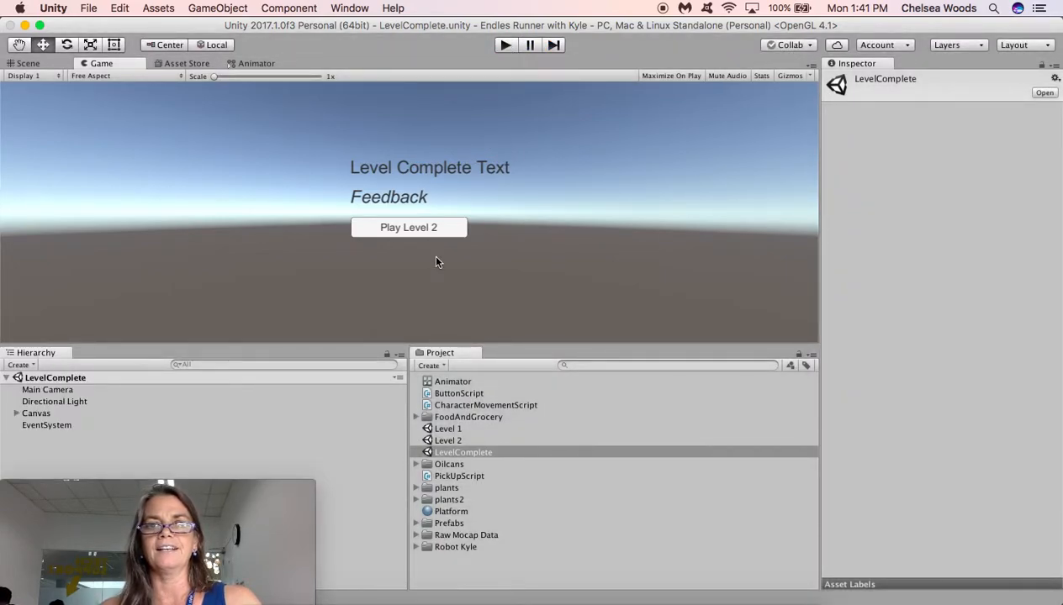
pyautogui.moveTo(464, 151)
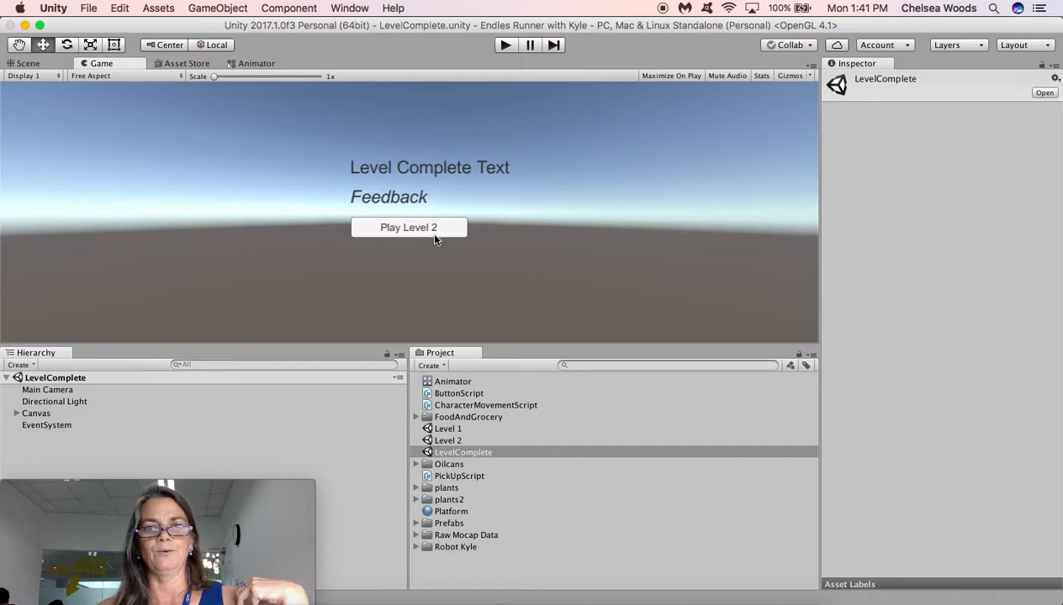
pyautogui.moveTo(483, 256)
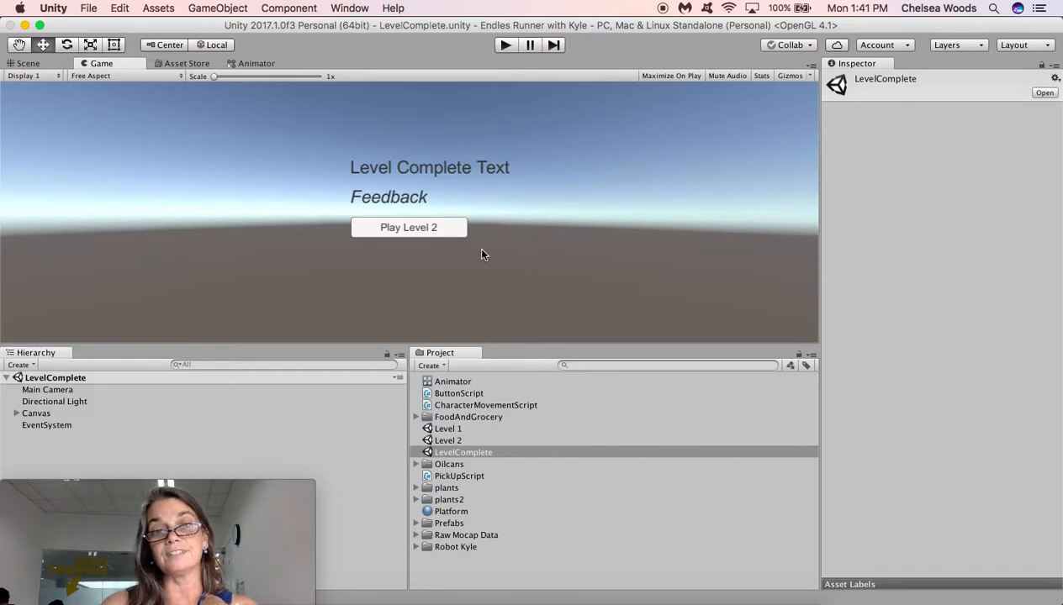
pyautogui.moveTo(521, 233)
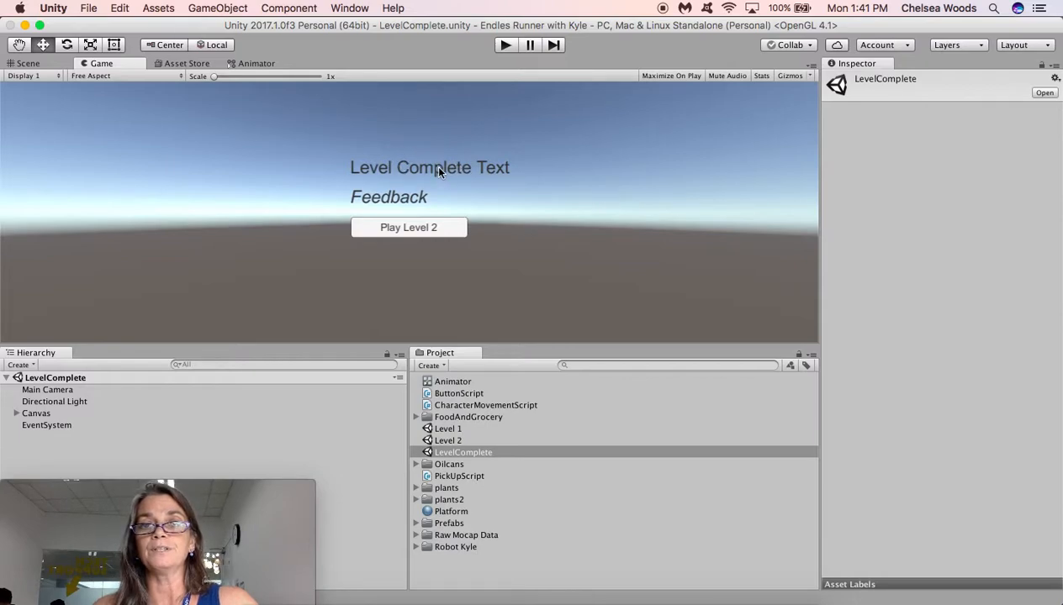
pyautogui.moveTo(454, 181)
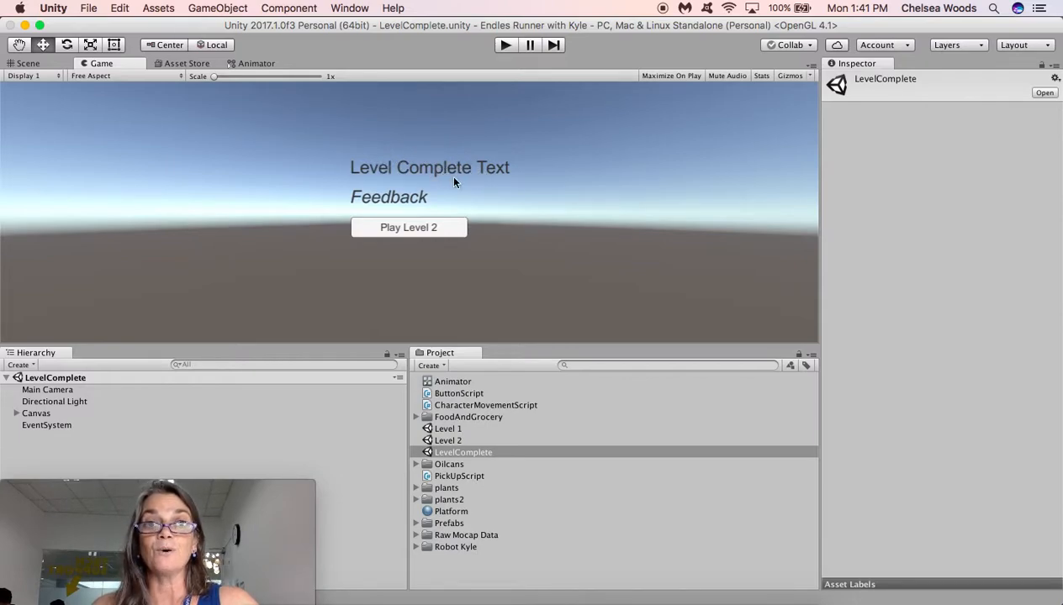
pyautogui.moveTo(459, 171)
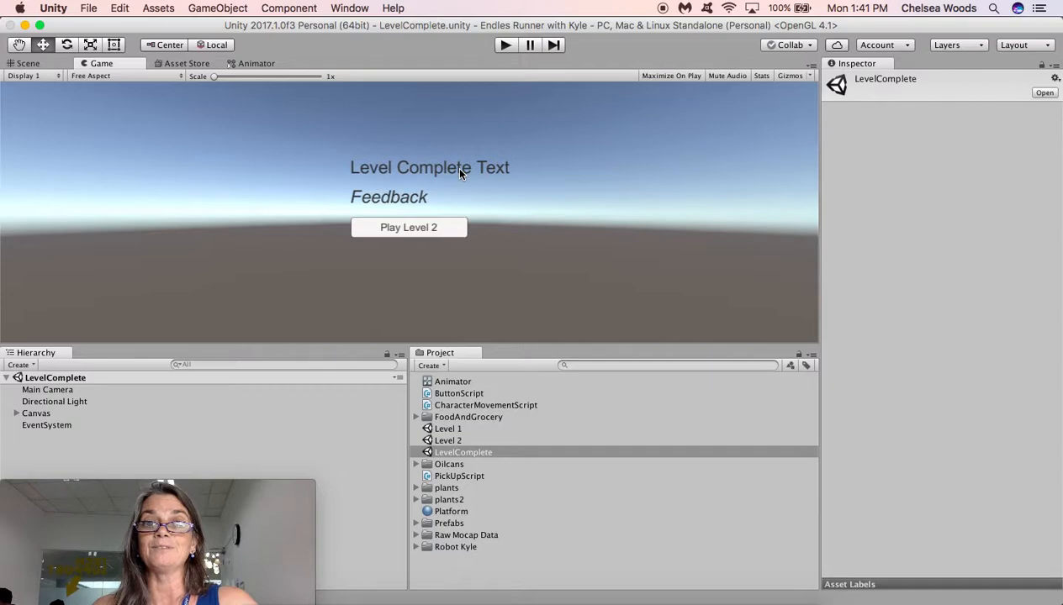
pyautogui.moveTo(393, 201)
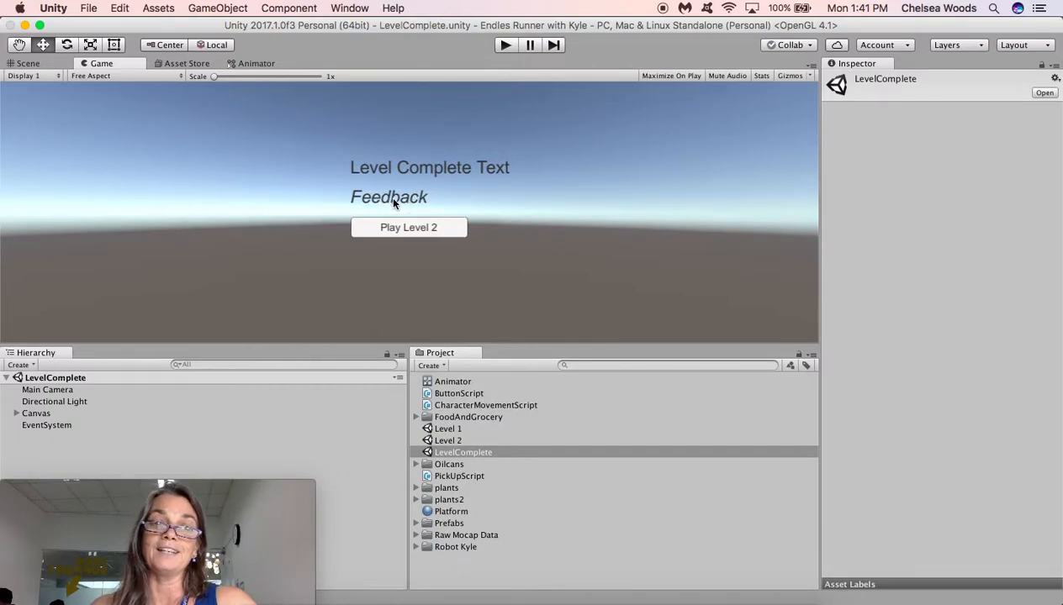